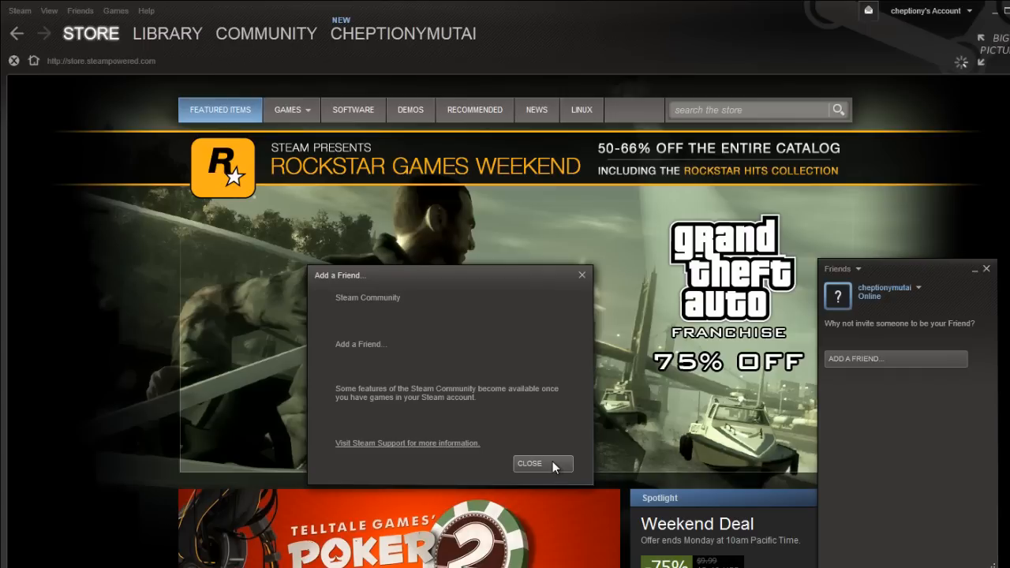
# Close the Add a Friend notice saying friend features require owned games
pyautogui.click(529, 464)
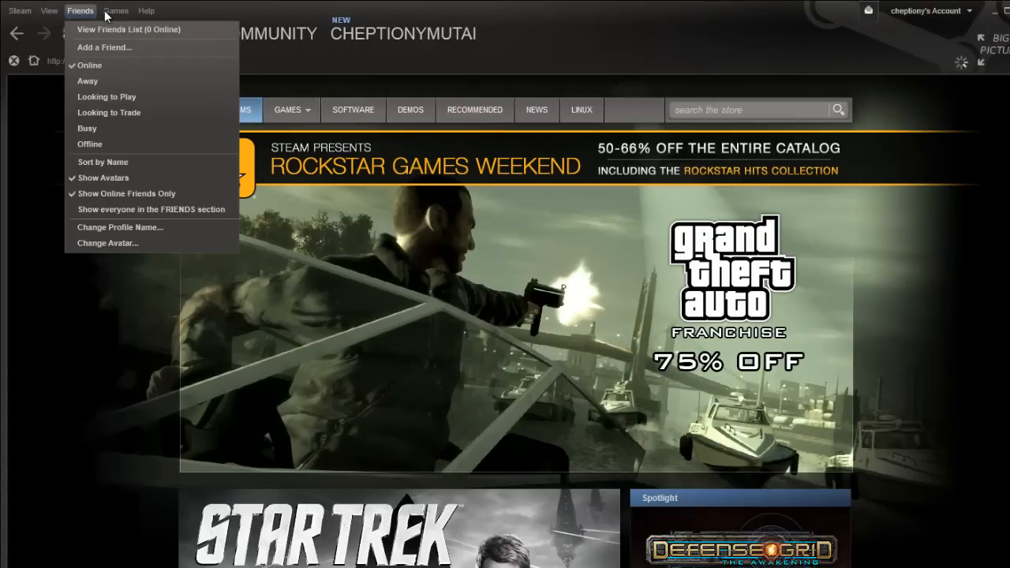
# Start activating a product on Steam and accept the Subscriber Agreement
pyautogui.click(115, 11)
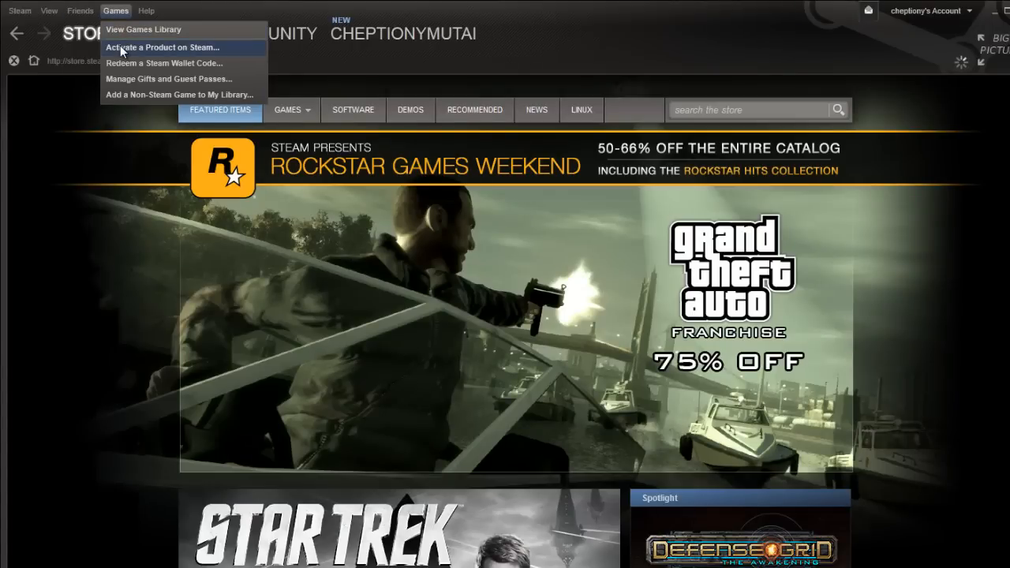
pyautogui.click(162, 48)
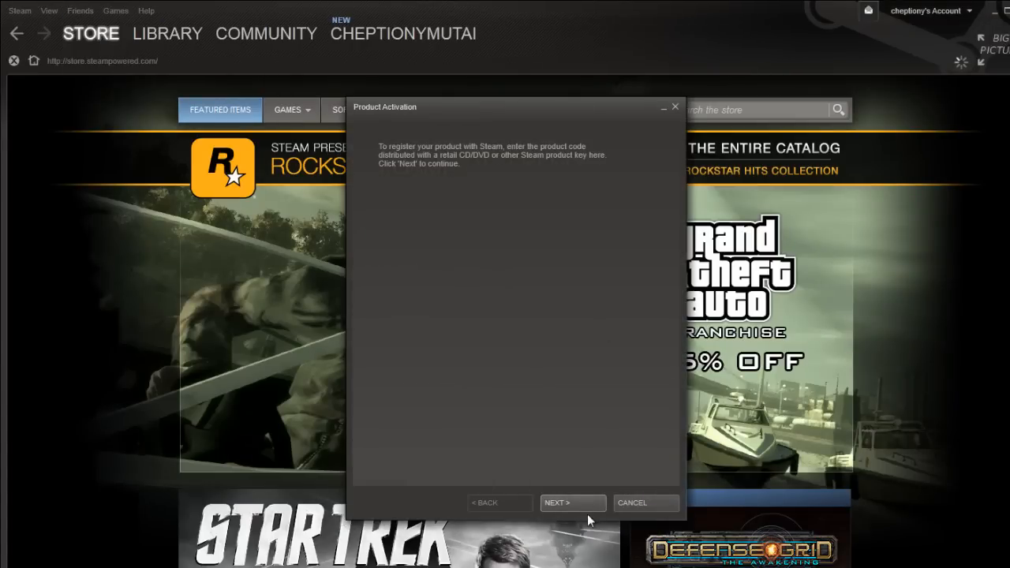
pyautogui.click(573, 503)
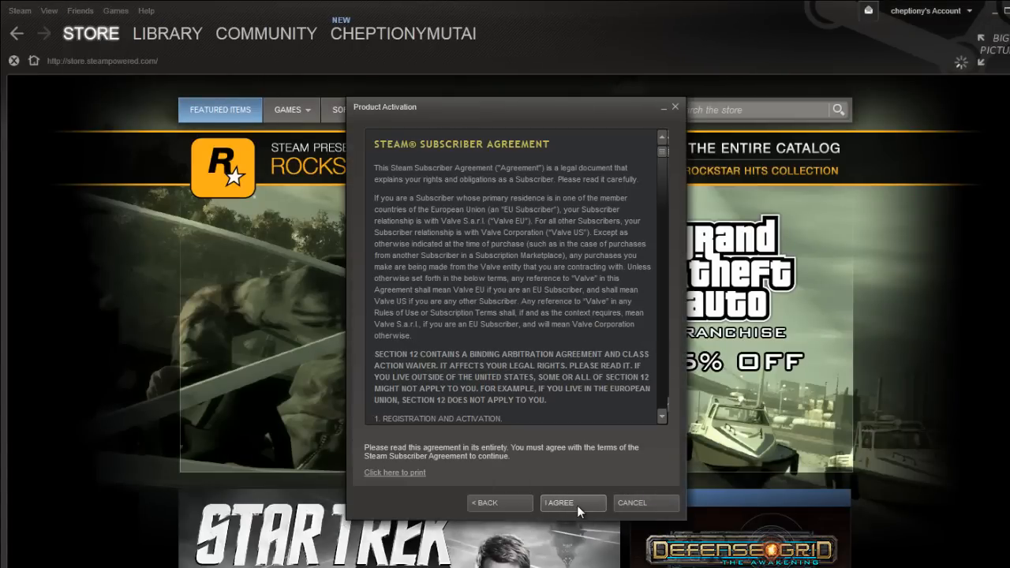
pyautogui.click(573, 503)
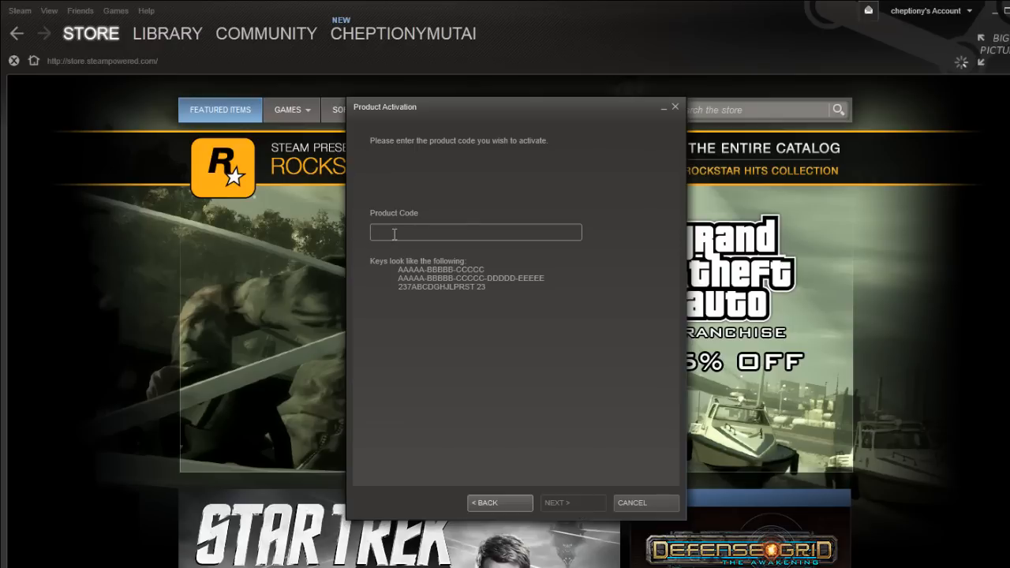
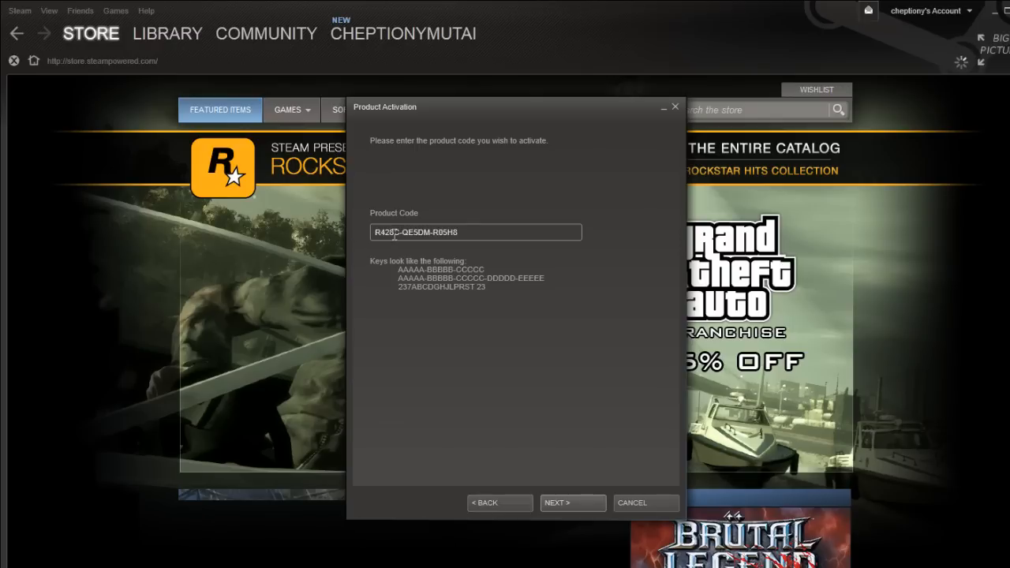
pyautogui.click(572, 503)
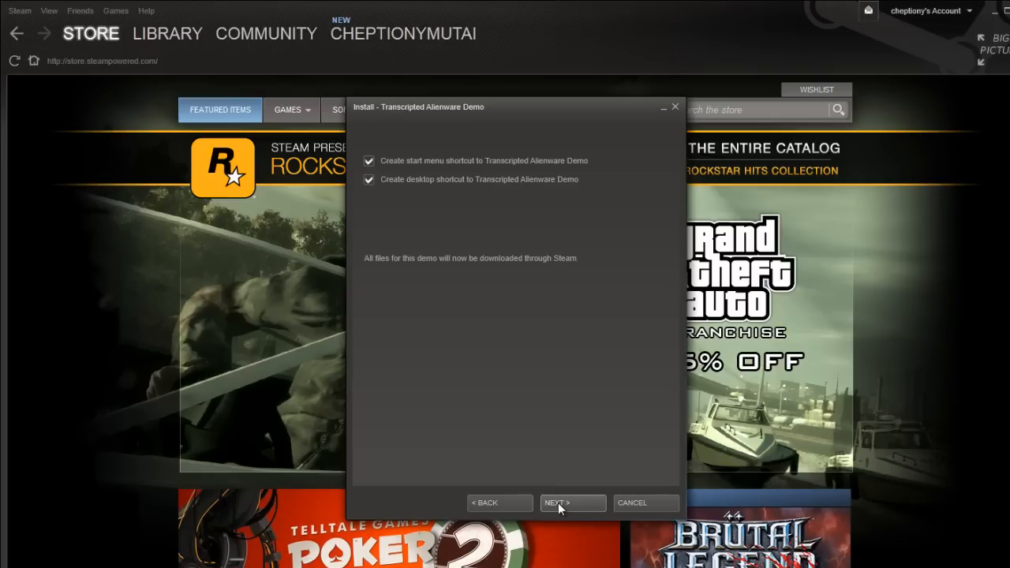
pyautogui.click(572, 503)
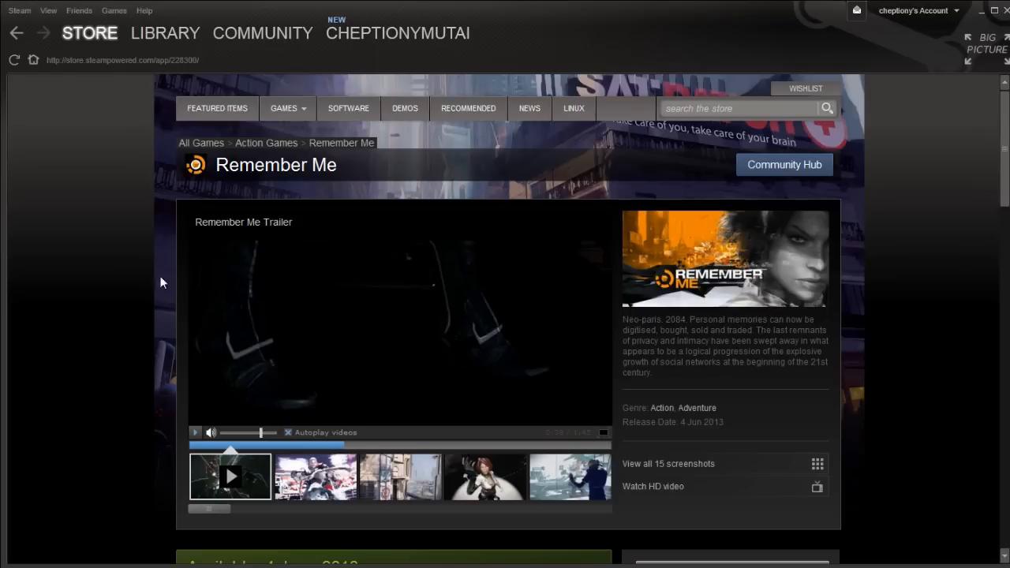
pyautogui.click(78, 11)
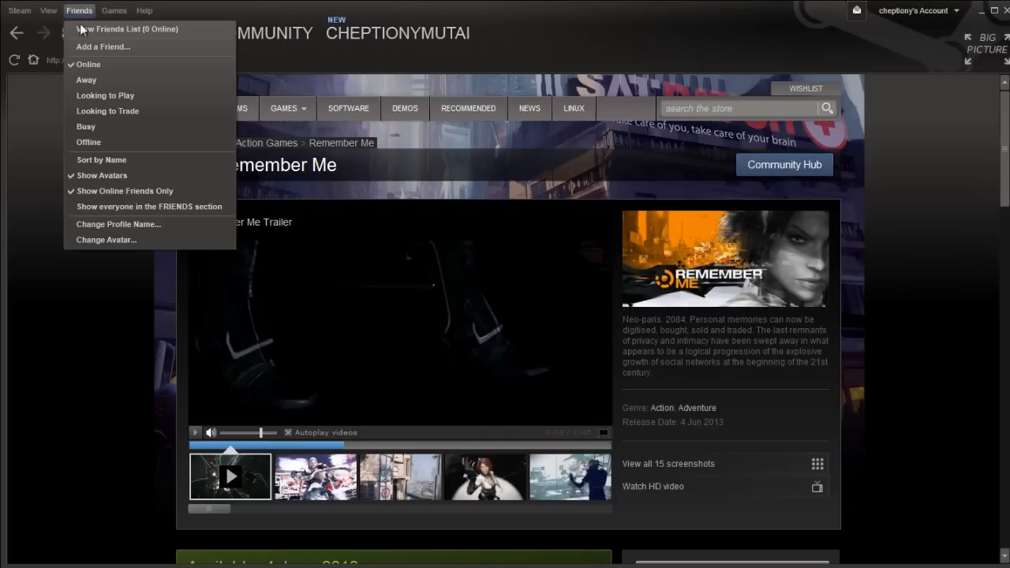
# Search for the player in Add a Friend and click Add as friend on the result
pyautogui.click(756, 502)
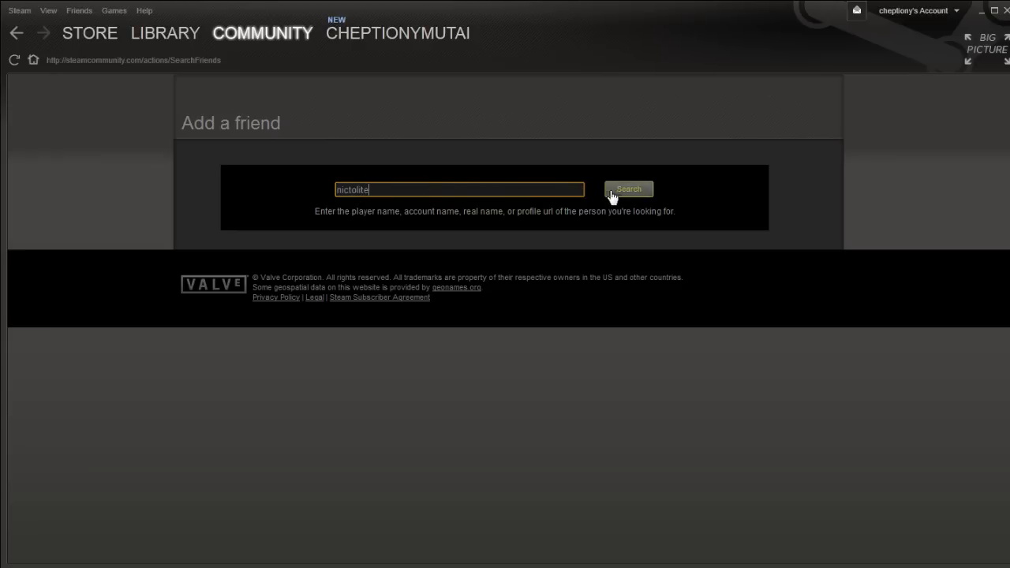
pyautogui.click(628, 189)
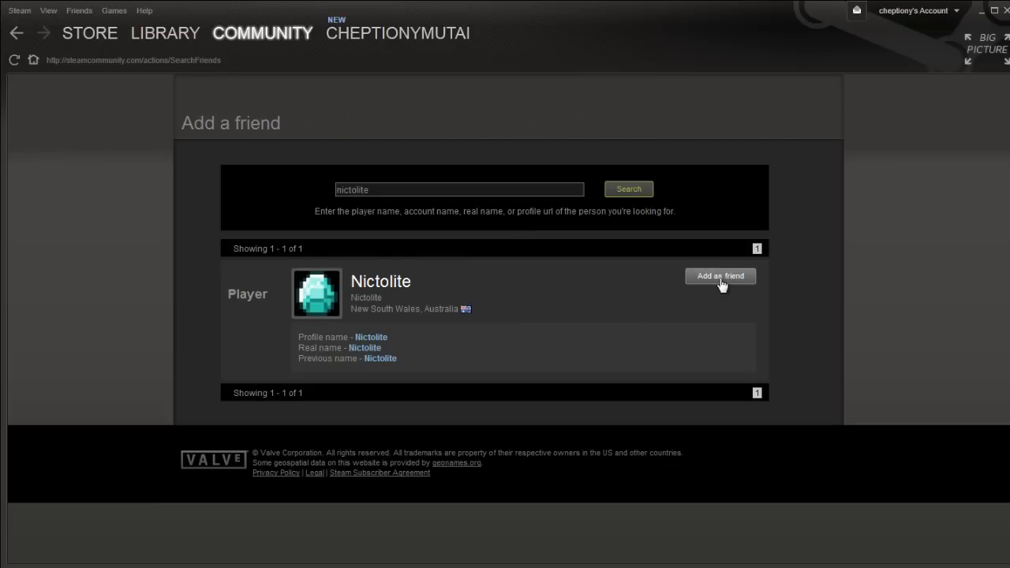
pyautogui.click(720, 277)
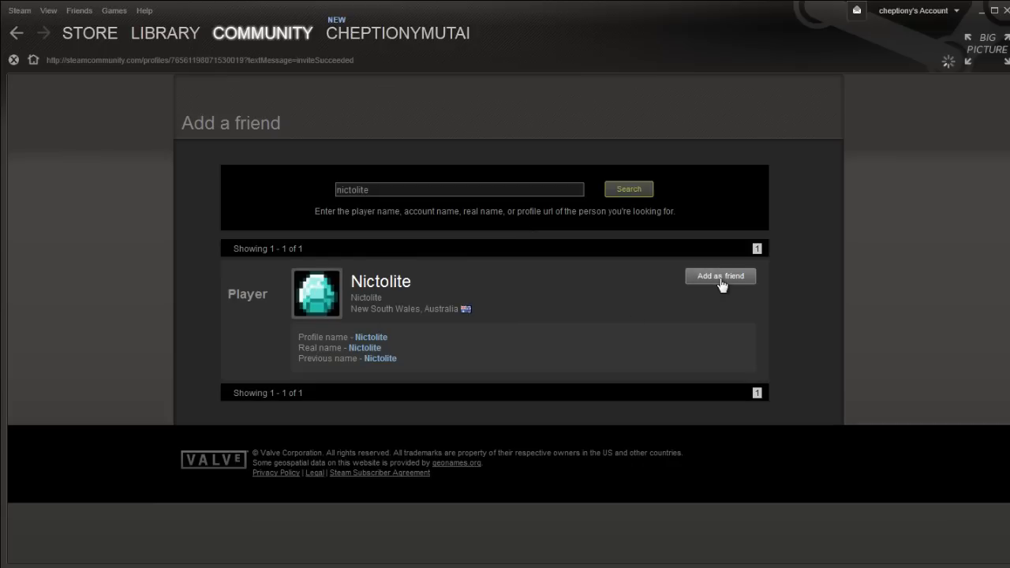
# Open the invited player's profile page and scroll down through it
pyautogui.click(721, 275)
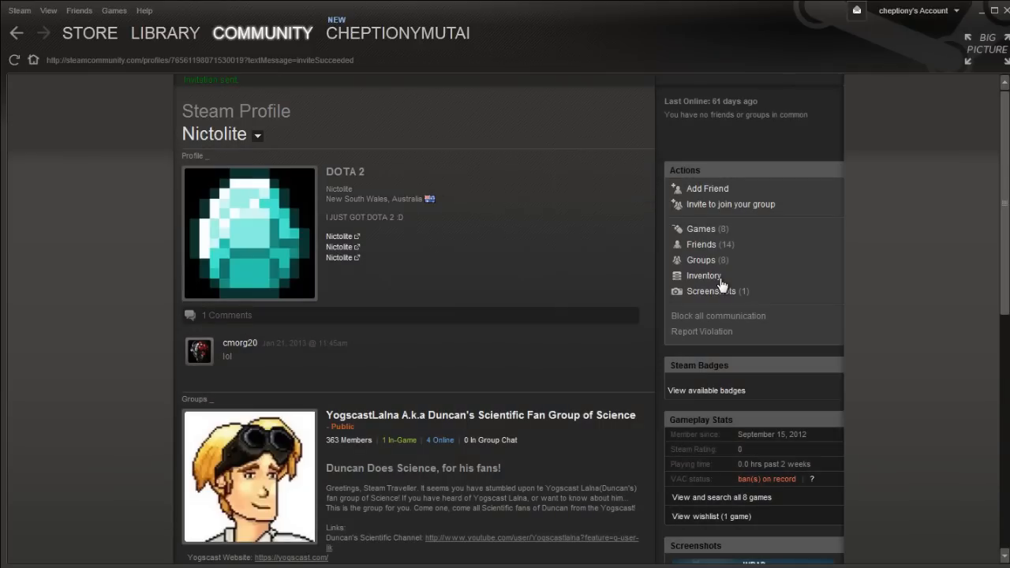
pyautogui.scroll(-3)
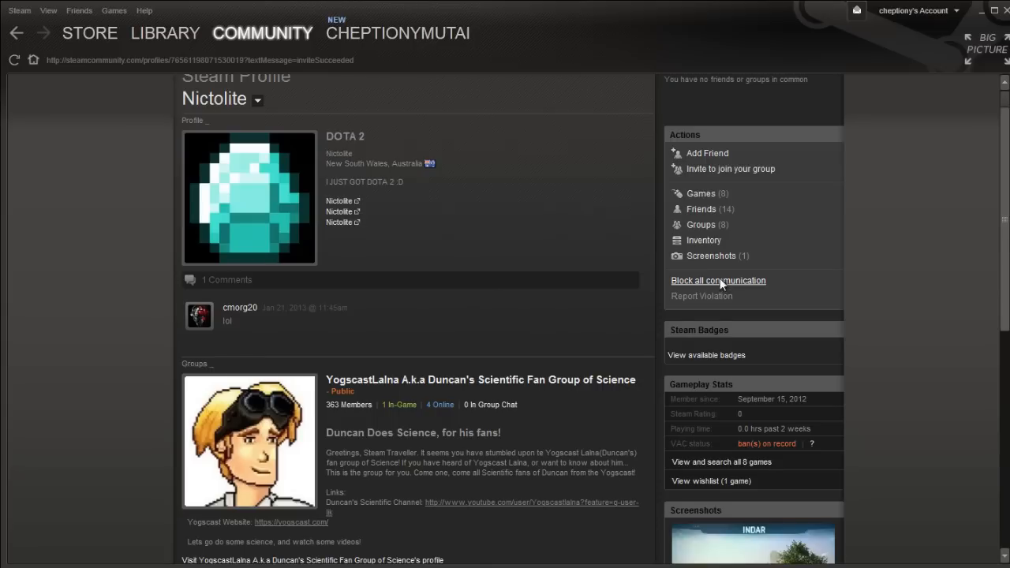